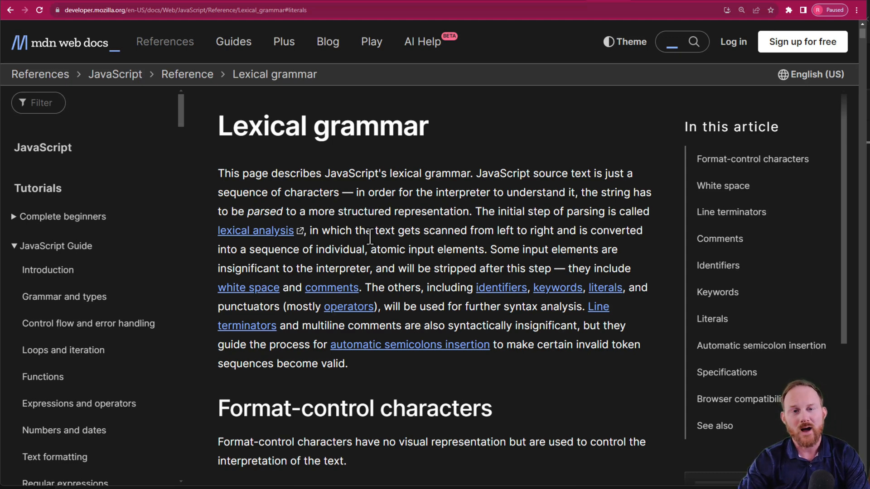
mouse_move(479, 141)
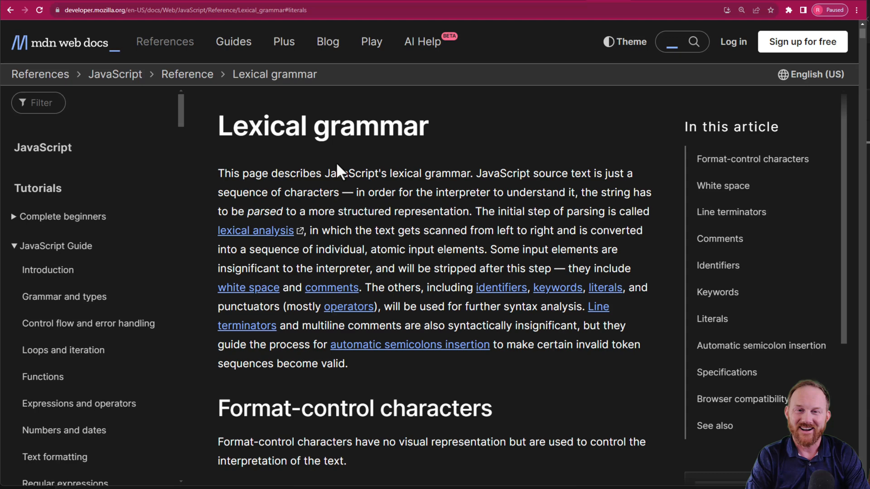
mouse_move(347, 173)
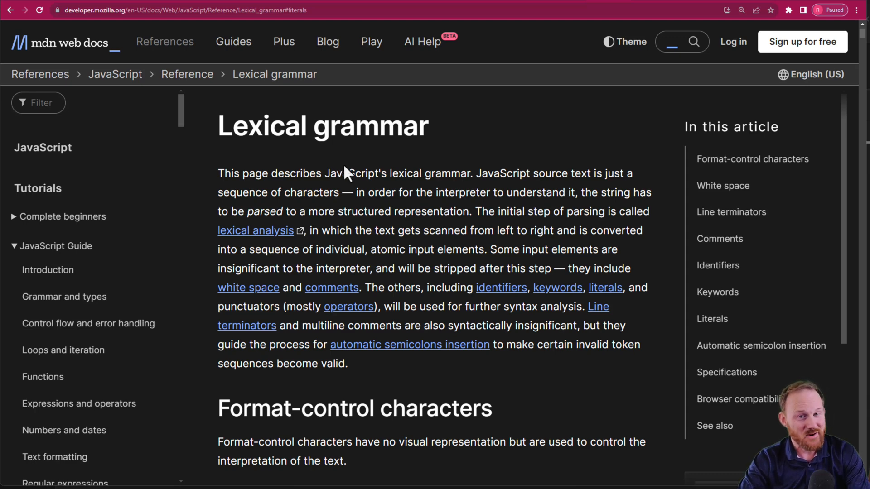
Read the lexical grammar intro, highlighting phrases like 'sequence of characters' and 'interpreter'.
left_click_drag(219, 173, 283, 211)
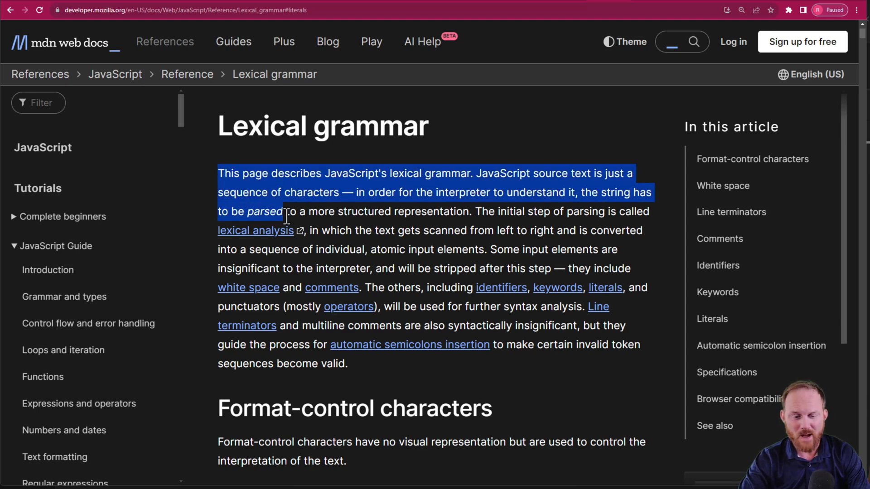
left_click(256, 173)
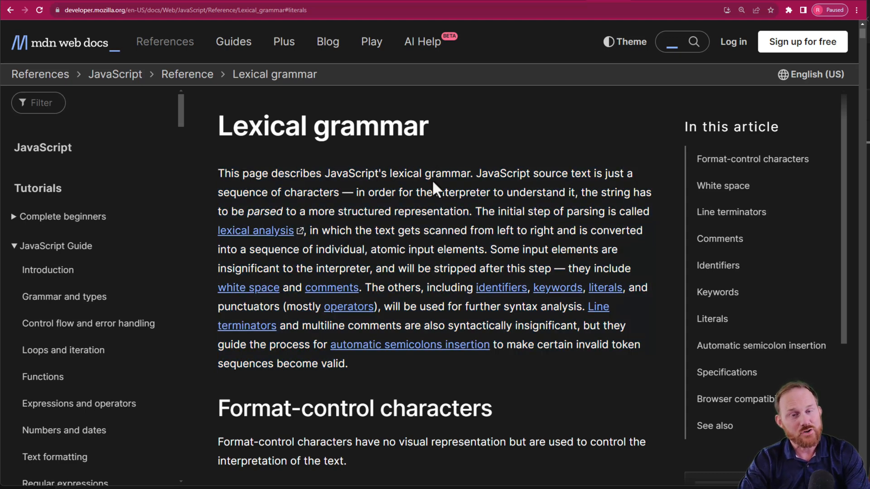
double_click(562, 173)
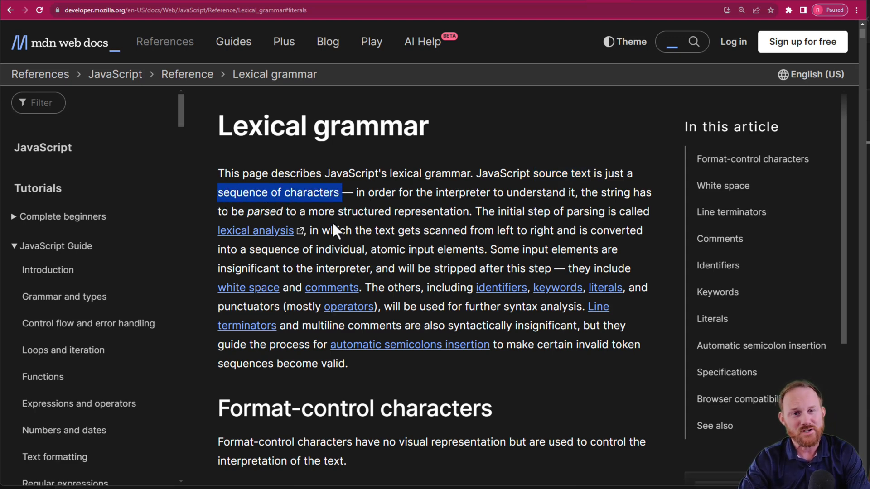
mouse_move(488, 208)
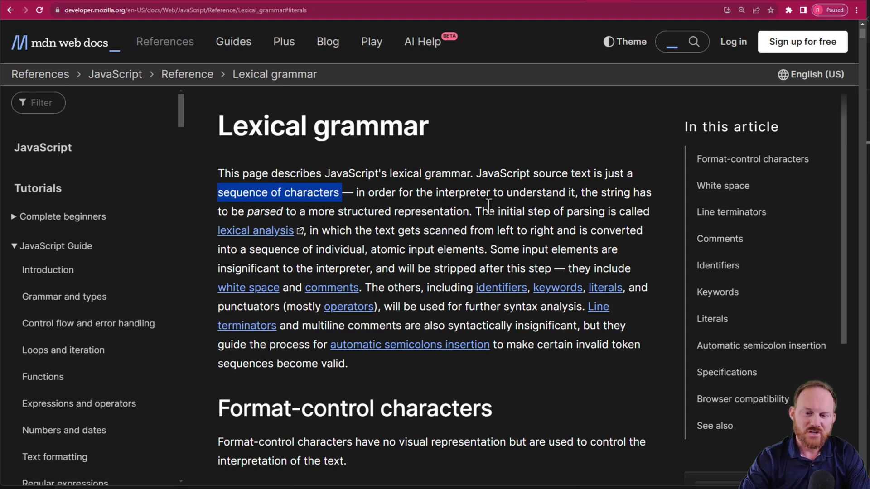
left_click_drag(436, 192, 574, 192)
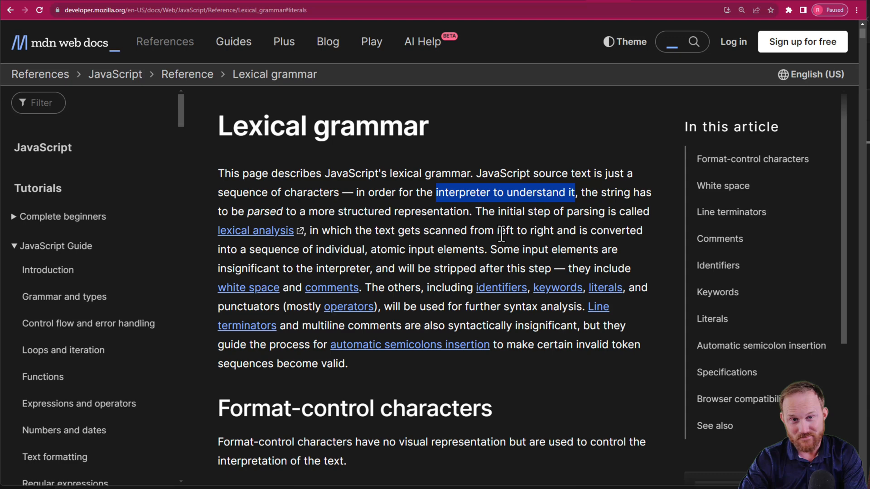
mouse_move(382, 236)
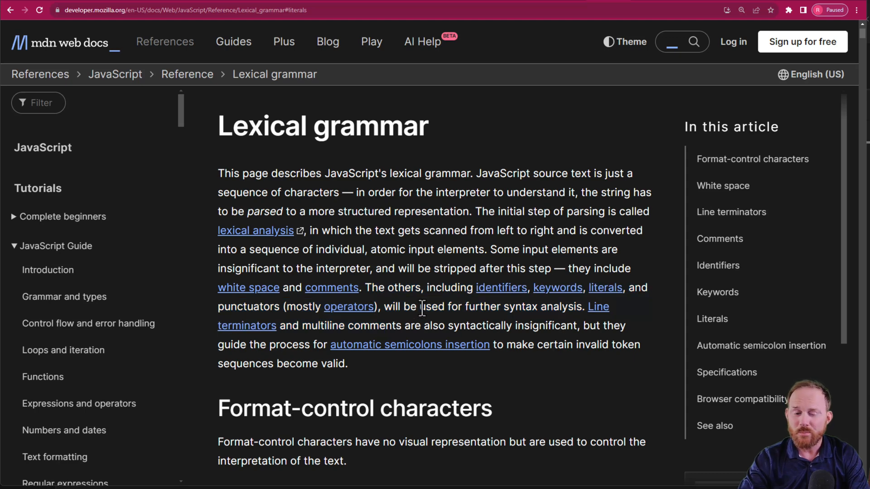
mouse_move(522, 344)
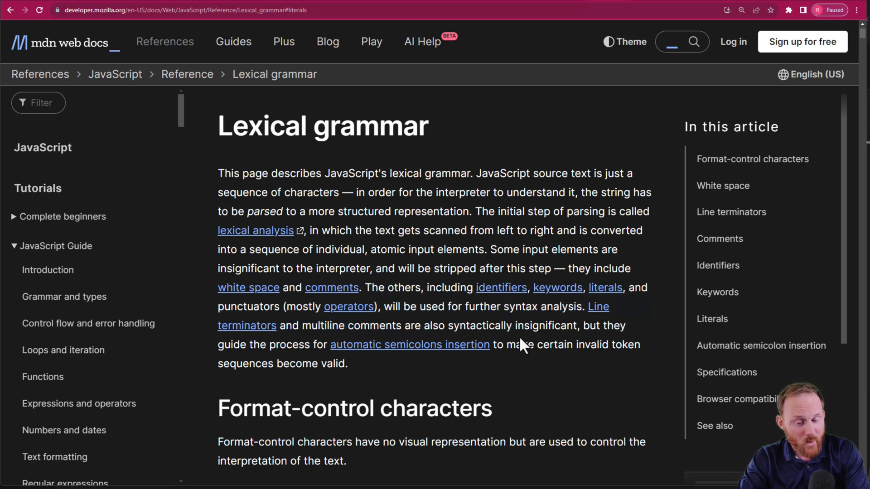
left_click_drag(449, 325, 576, 326)
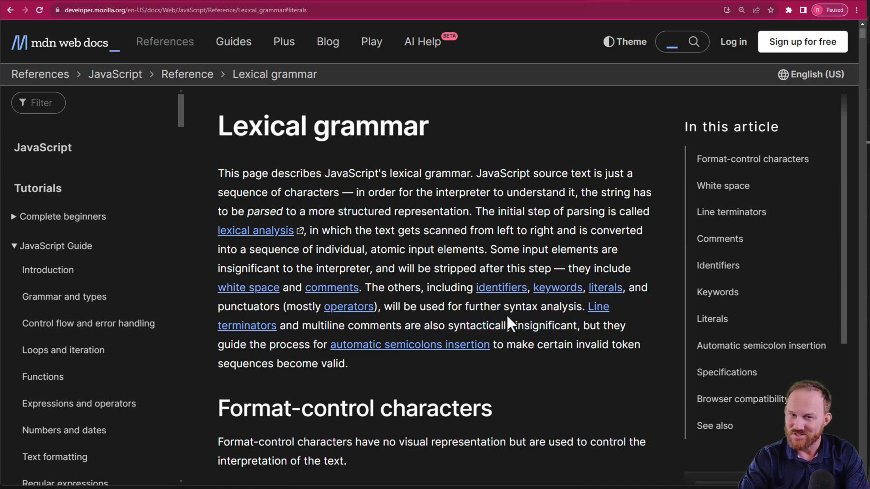
mouse_move(712, 319)
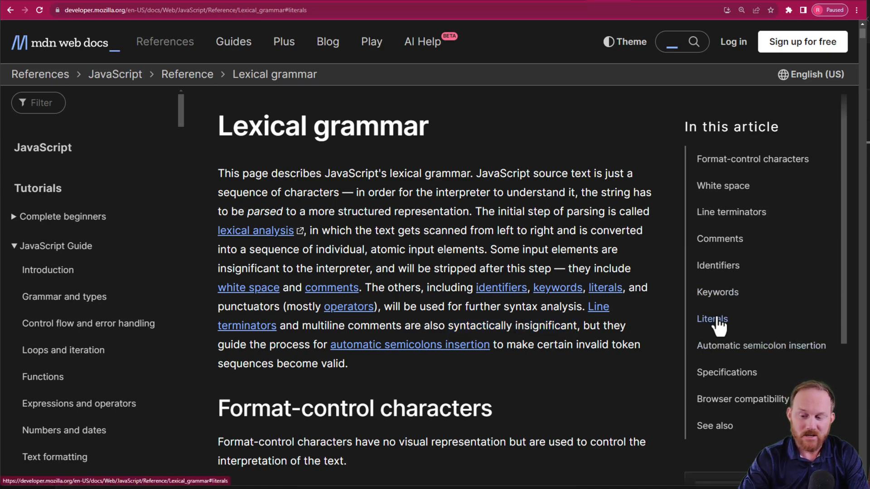
Jump to Literals and scroll to Numeric separators, highlighting the underscore-separator sentence.
left_click(712, 319)
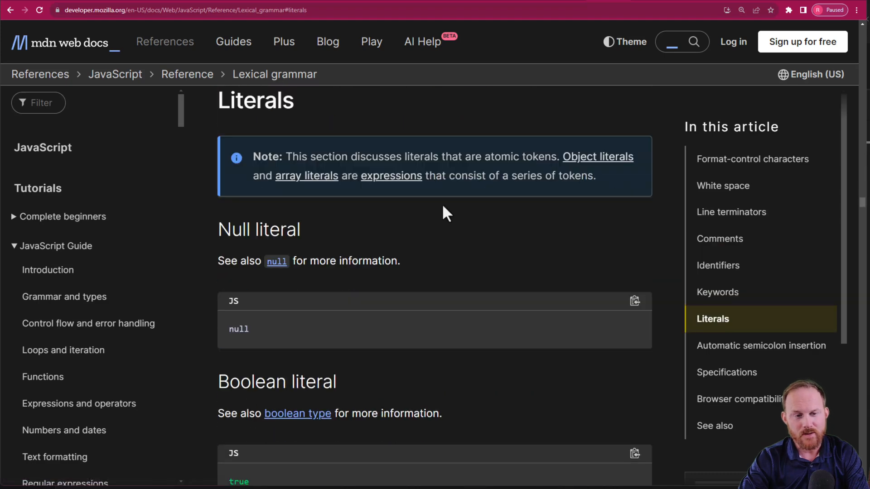
scroll("down", 3)
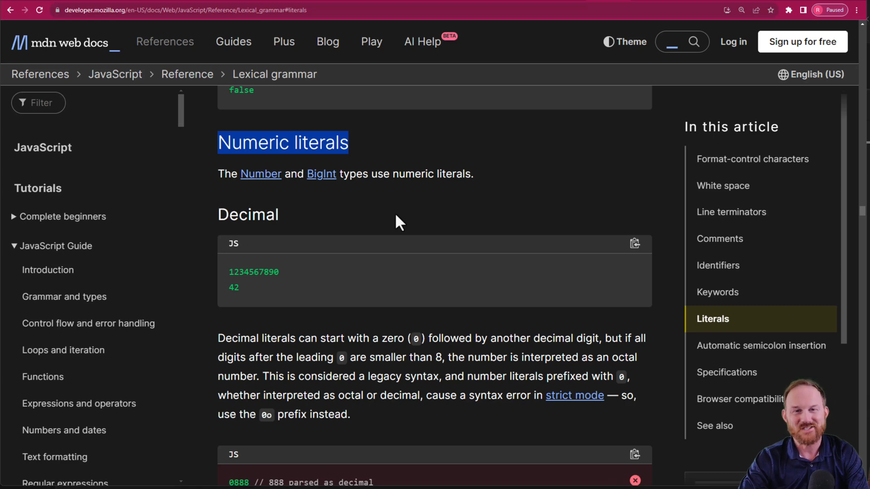
scroll("down", 3)
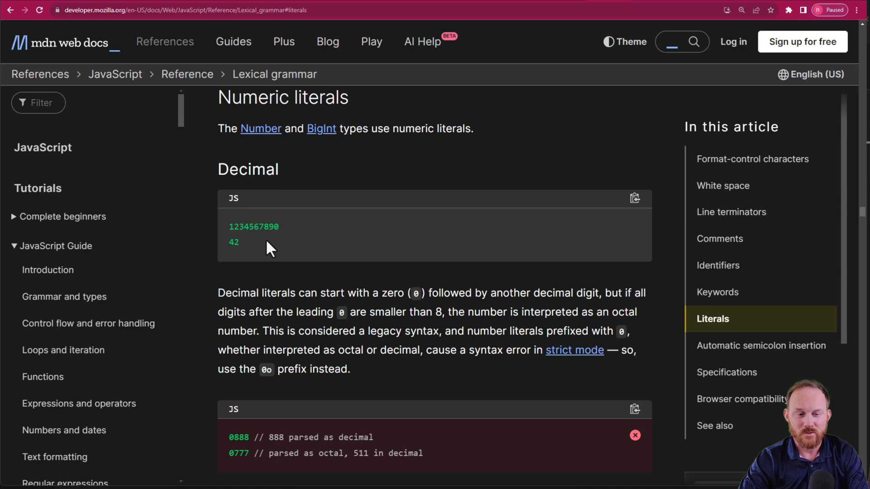
double_click(254, 227)
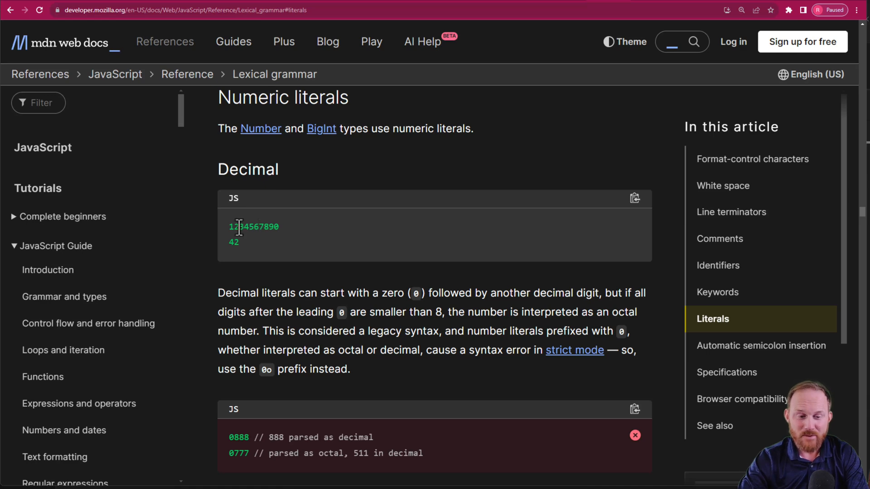
mouse_move(302, 256)
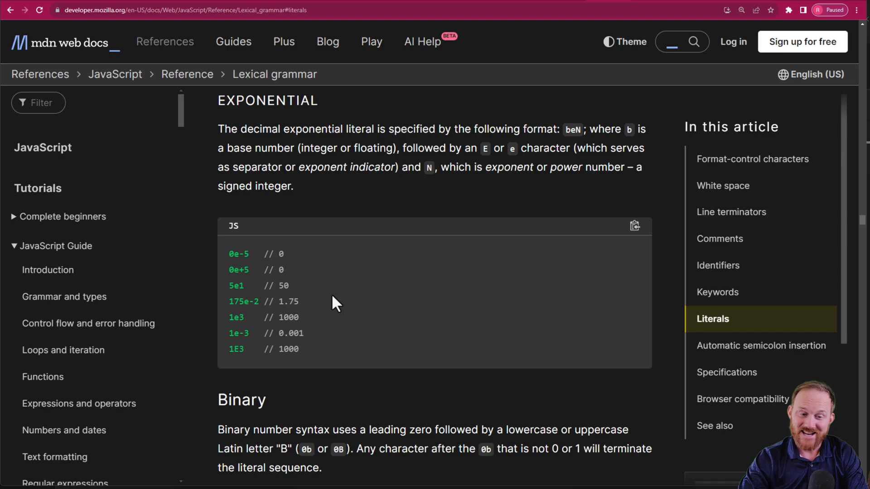
scroll("down", 3)
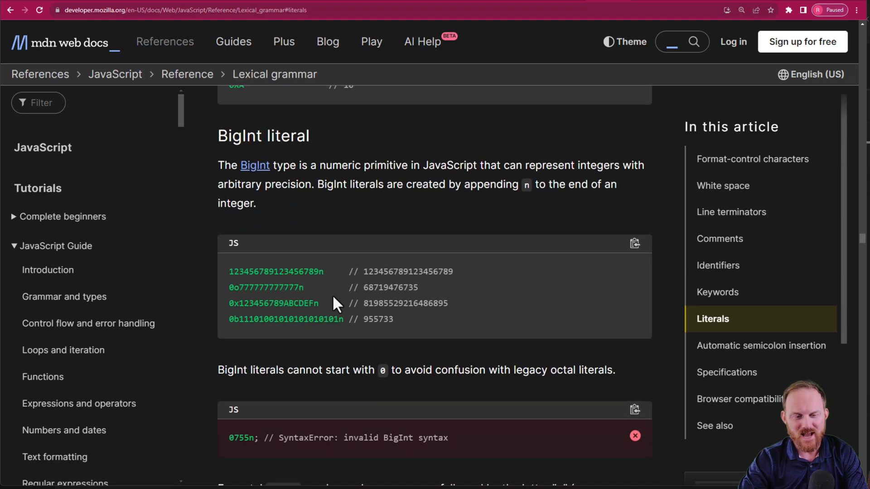
scroll("down", 3)
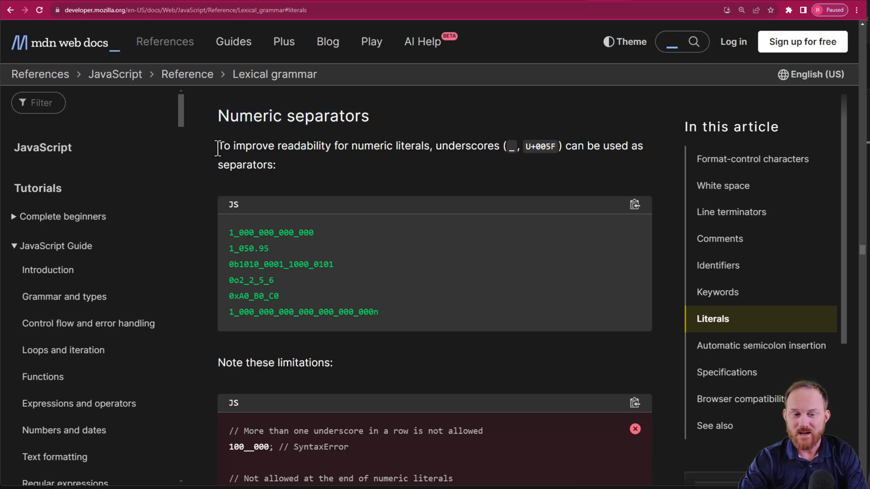
left_click_drag(218, 145, 429, 145)
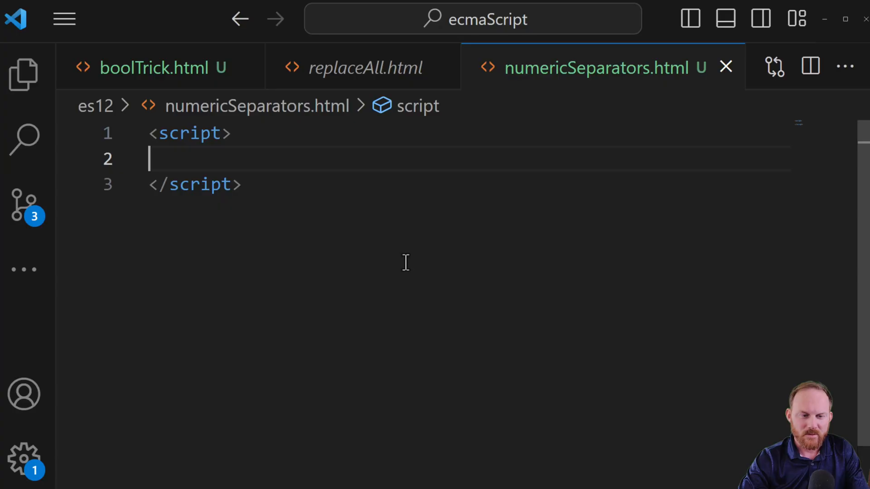
Write const num = 1_000_000_000 and console.log(num + 100) inside the script block.
key("enter")
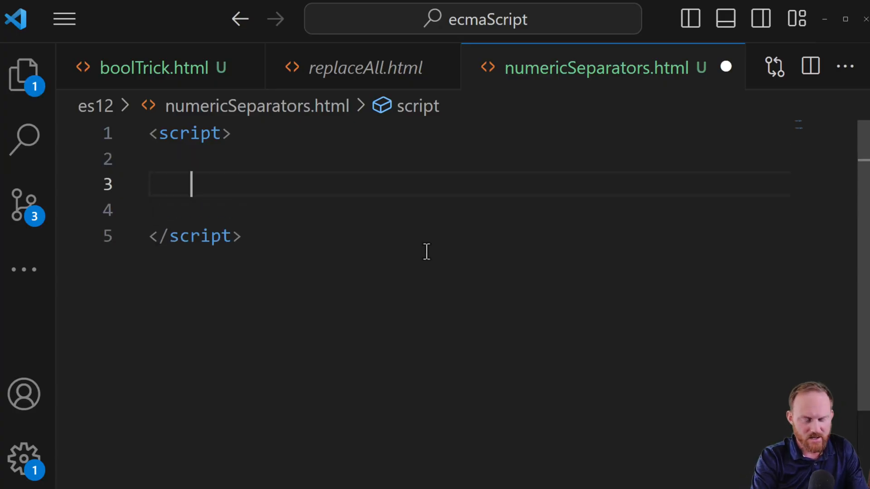
type("const num =")
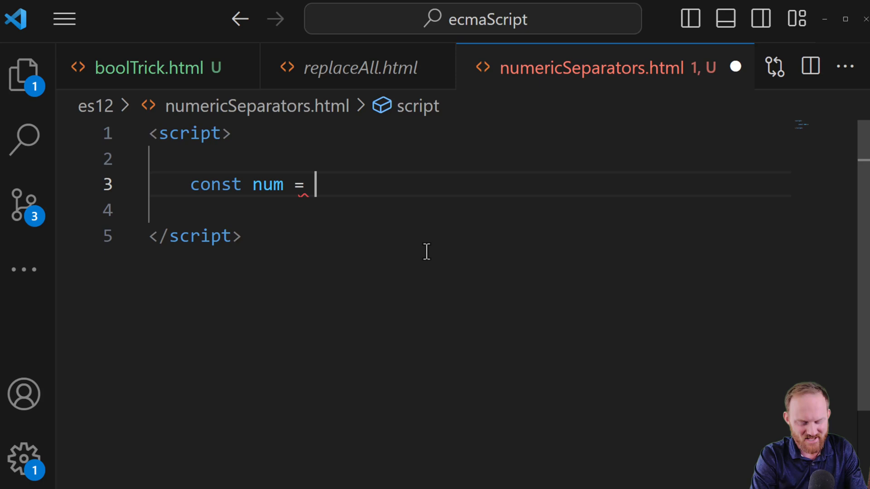
type("1000000000")
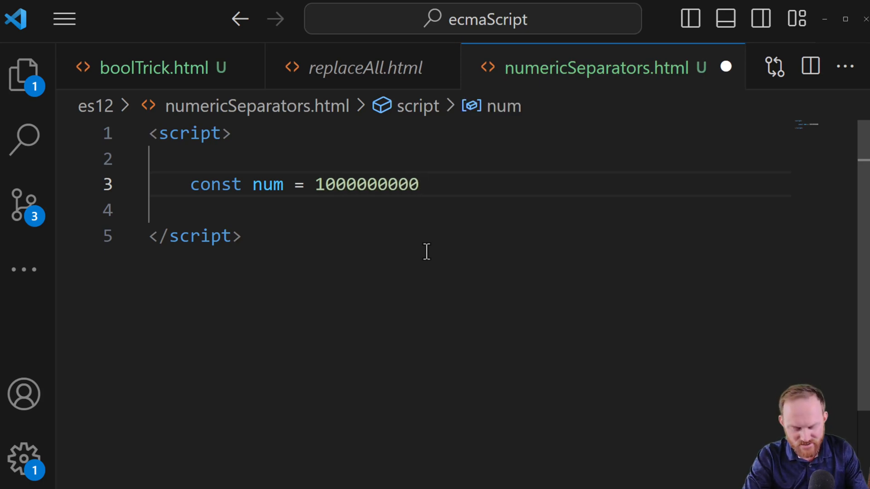
type("console.log(num")
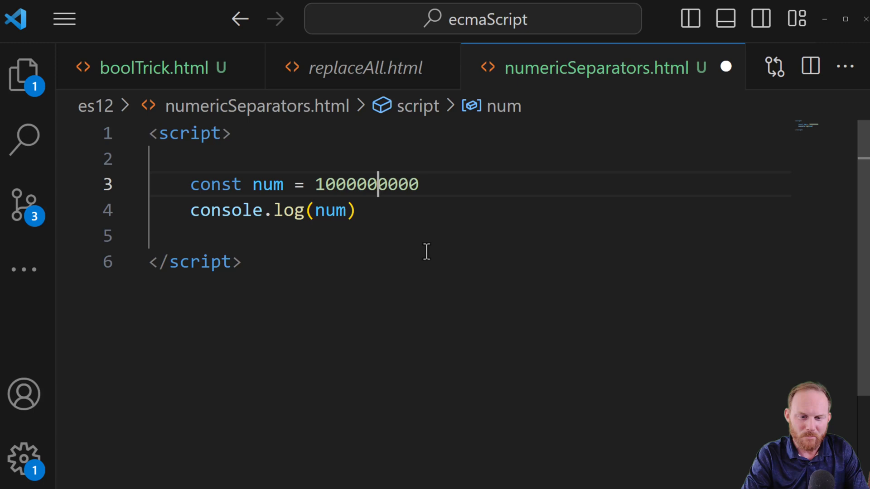
type("_")
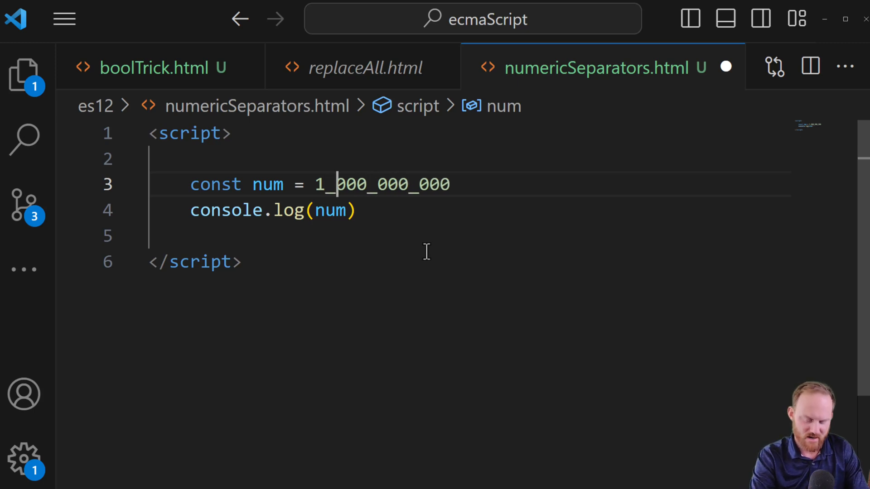
mouse_move(331, 210)
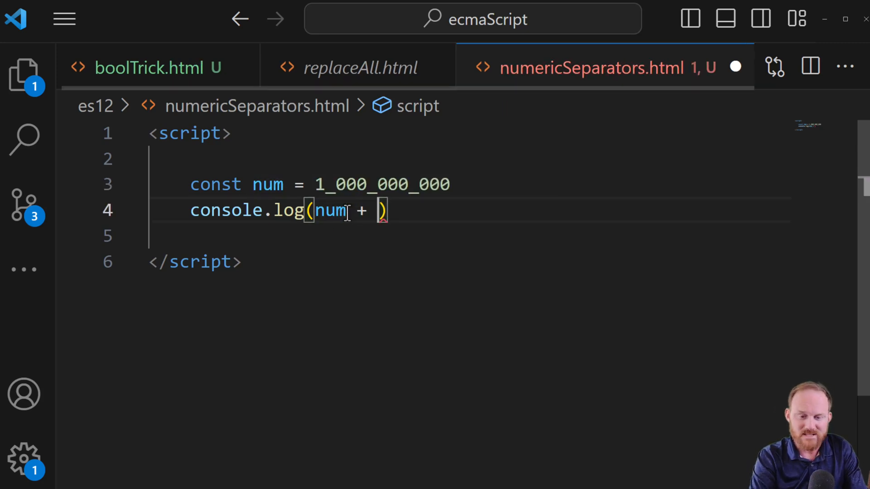
type("100")
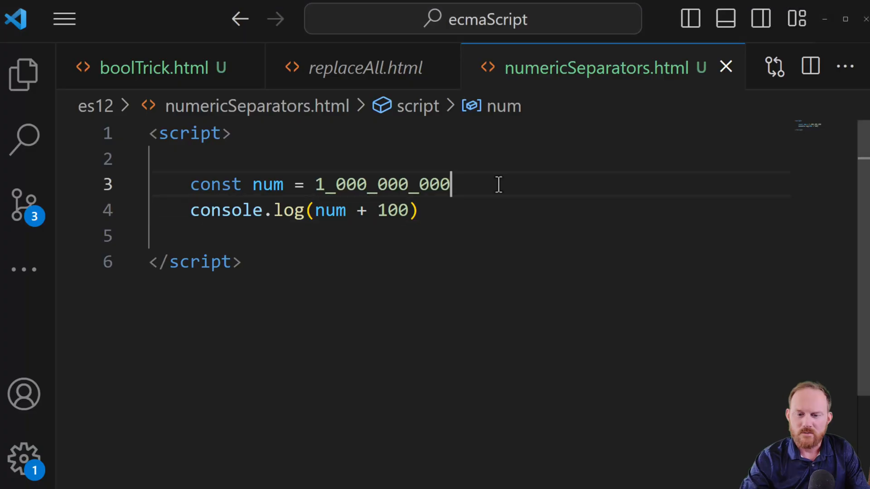
type("n")
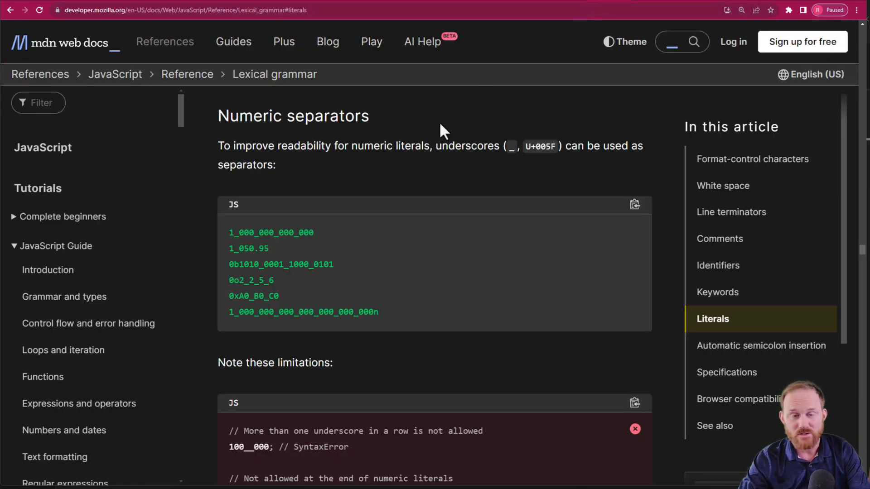
Scroll to the 'Note these limitations' code block of numeric separators.
scroll("down", 3)
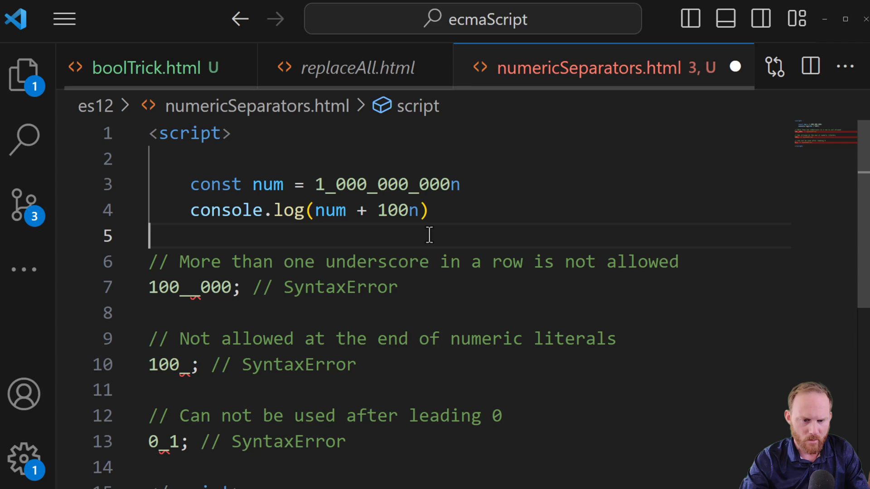
type("//")
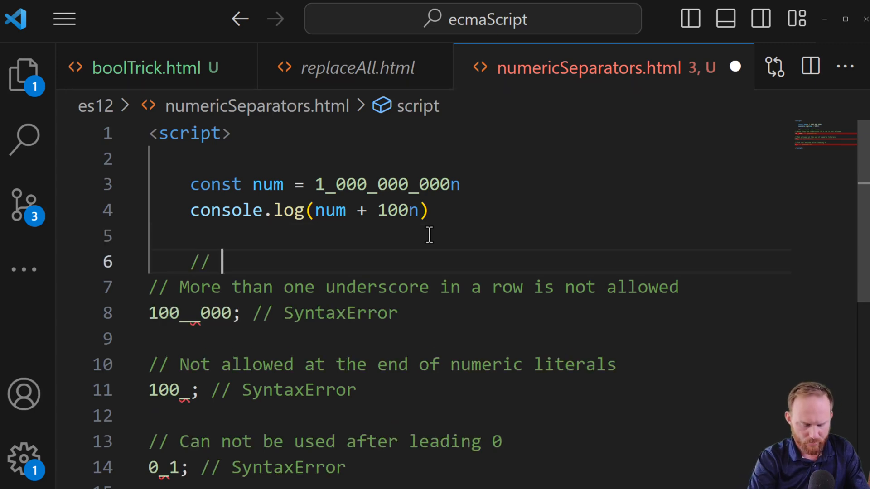
type("PER MDN")
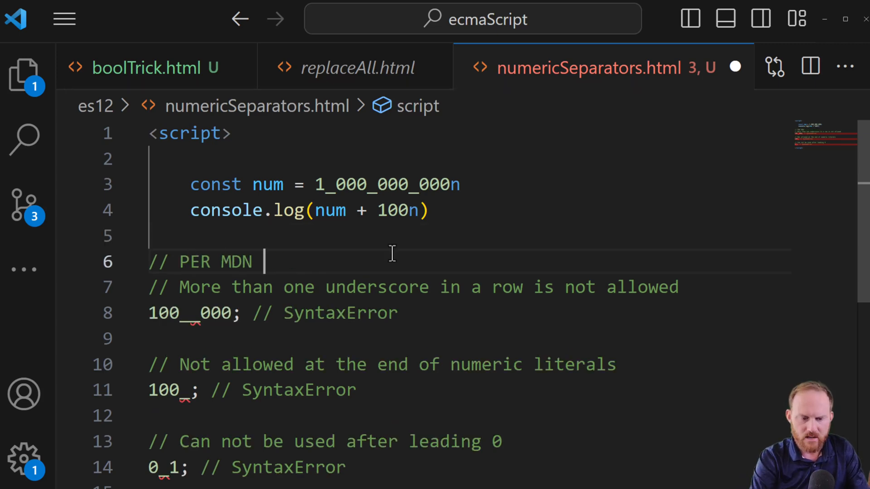
type("at https://developer.mozilla.org/en-US/docs/Web/Jav")
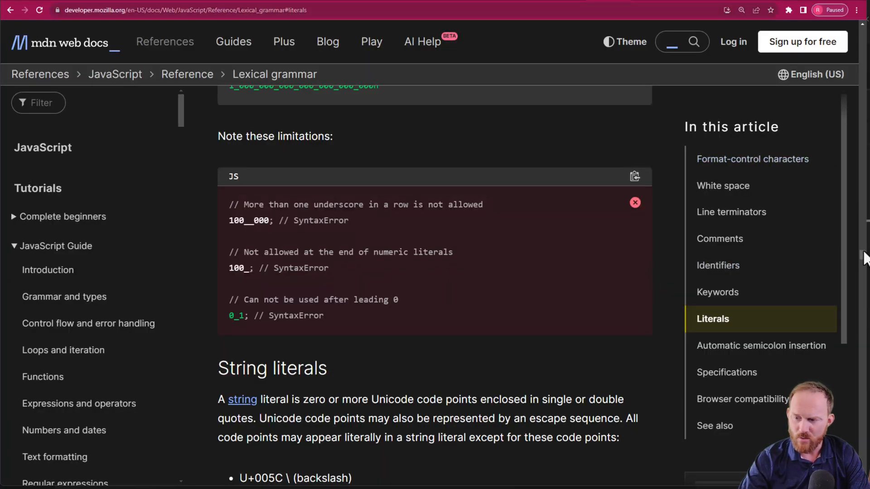
Scroll the MDN page toward the Browser compatibility table for numeric separators.
scroll("up", 3)
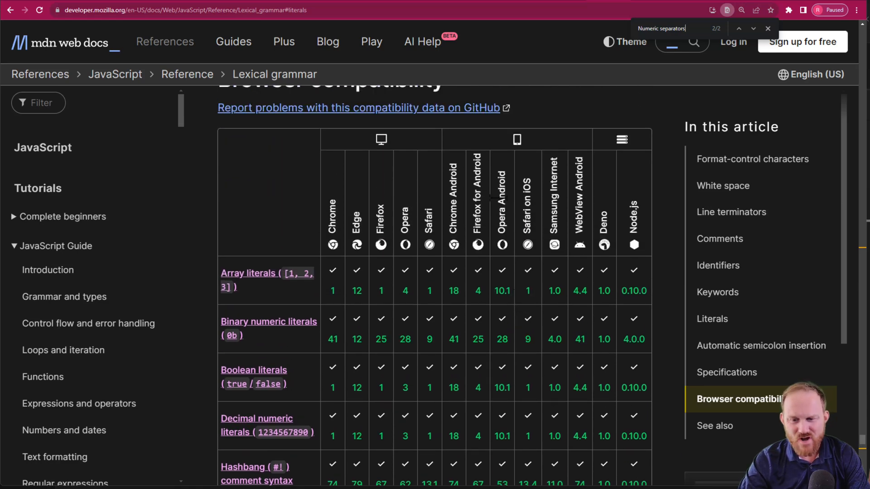
scroll("down", 3)
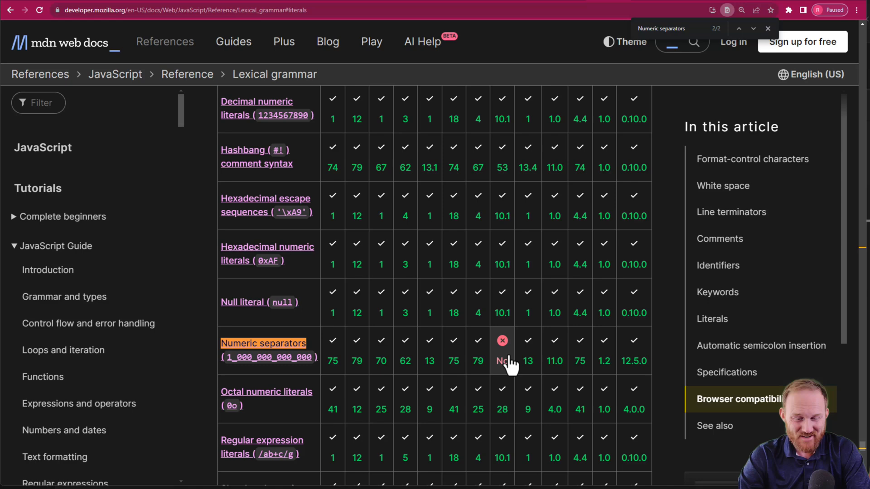
scroll("down", 3)
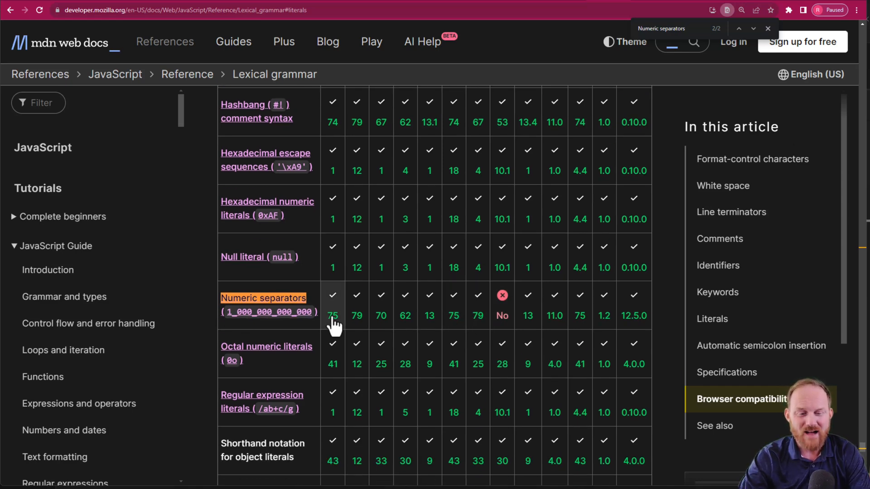
mouse_move(355, 261)
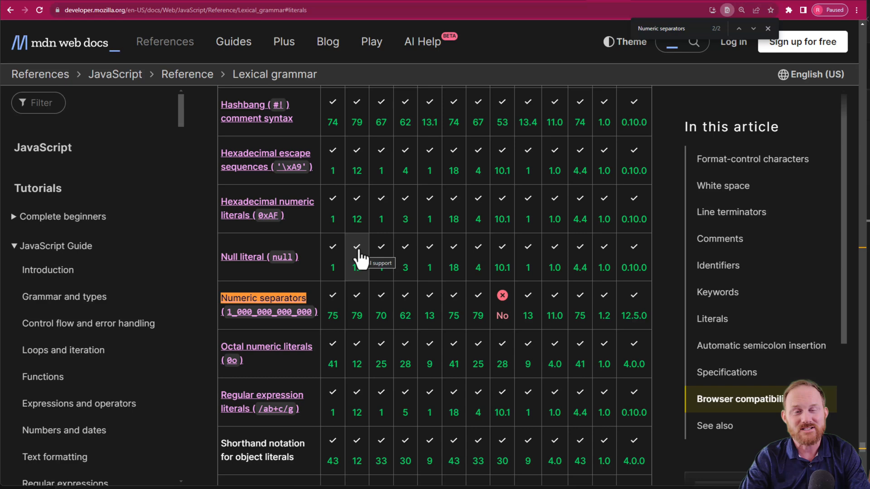
mouse_move(382, 261)
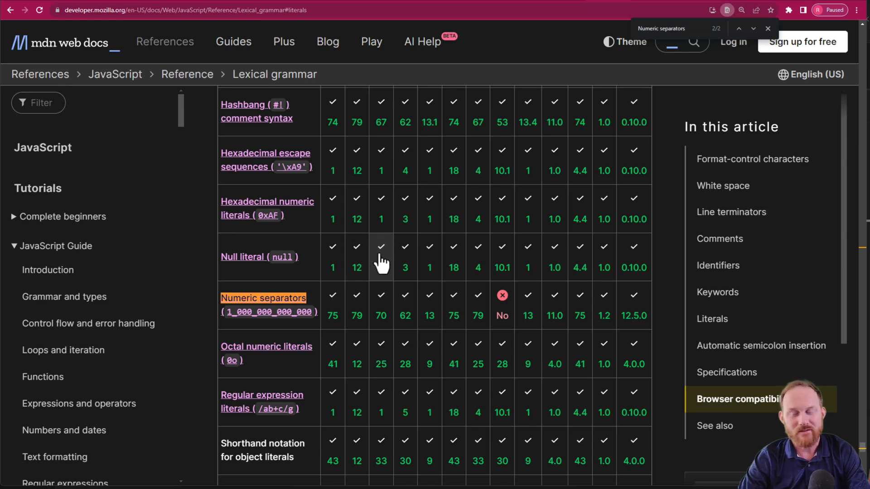
mouse_move(381, 256)
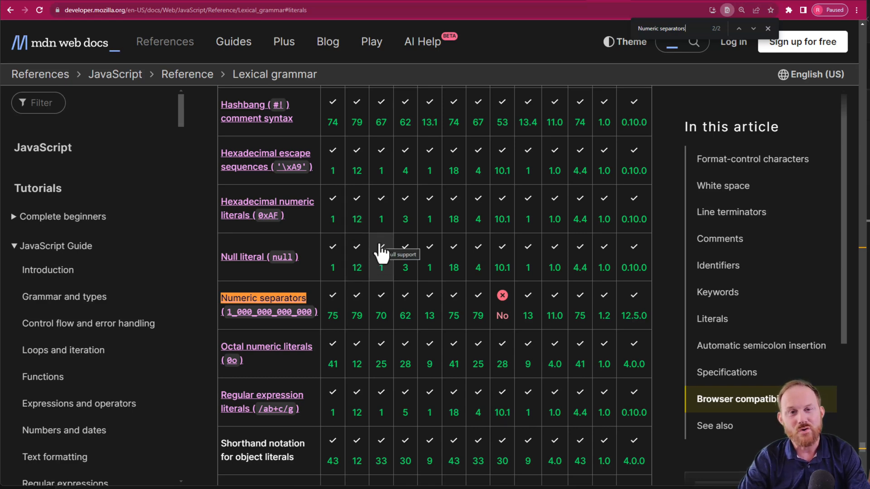